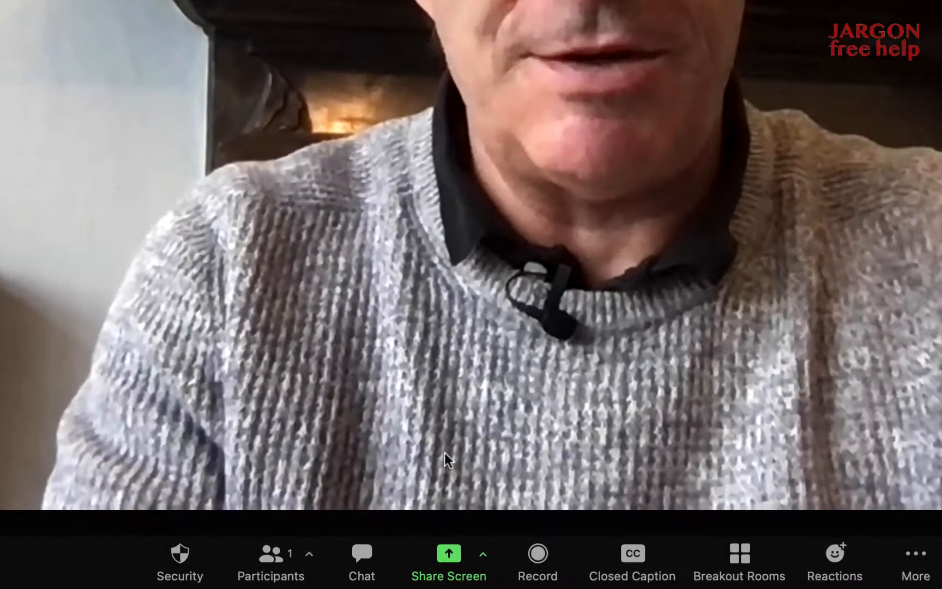
mouse_move(449, 552)
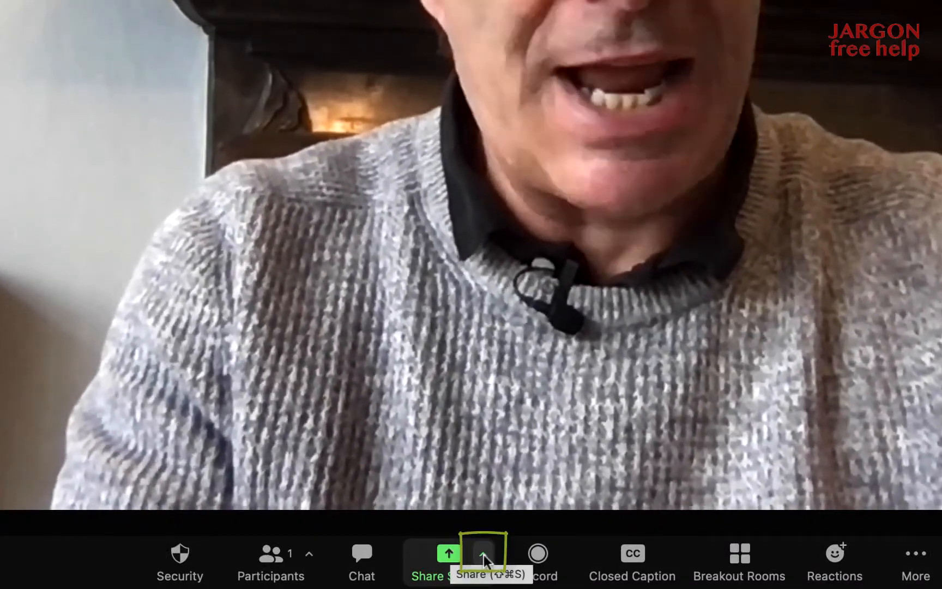
- Set the meeting's advanced sharing option 'Who can share?' to All Participants
left_click(482, 560)
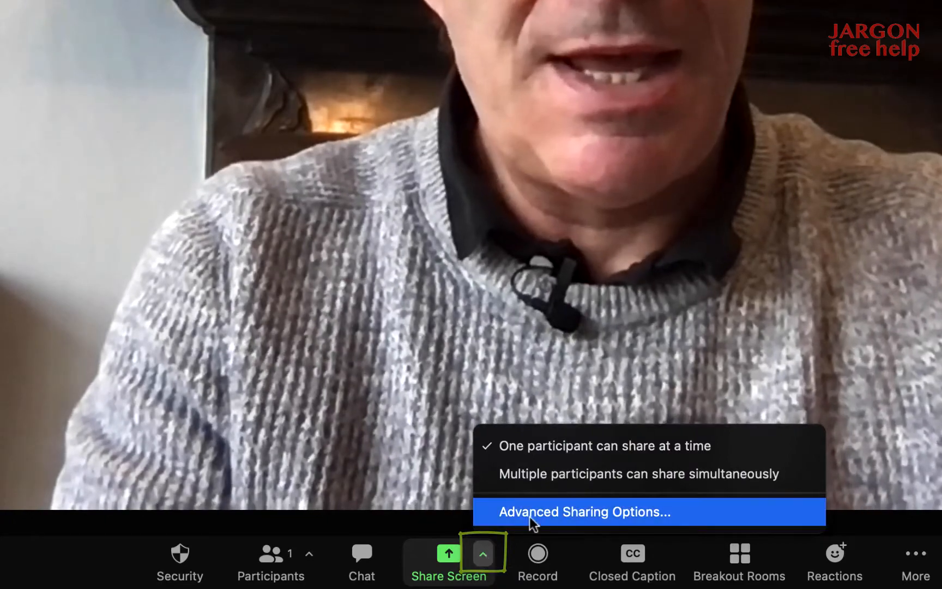
left_click(584, 512)
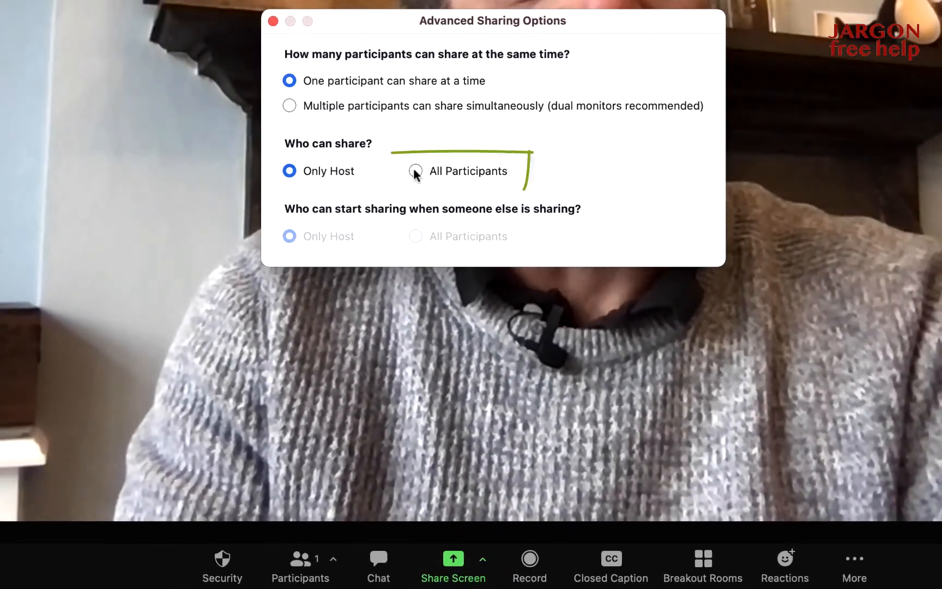
left_click(415, 170)
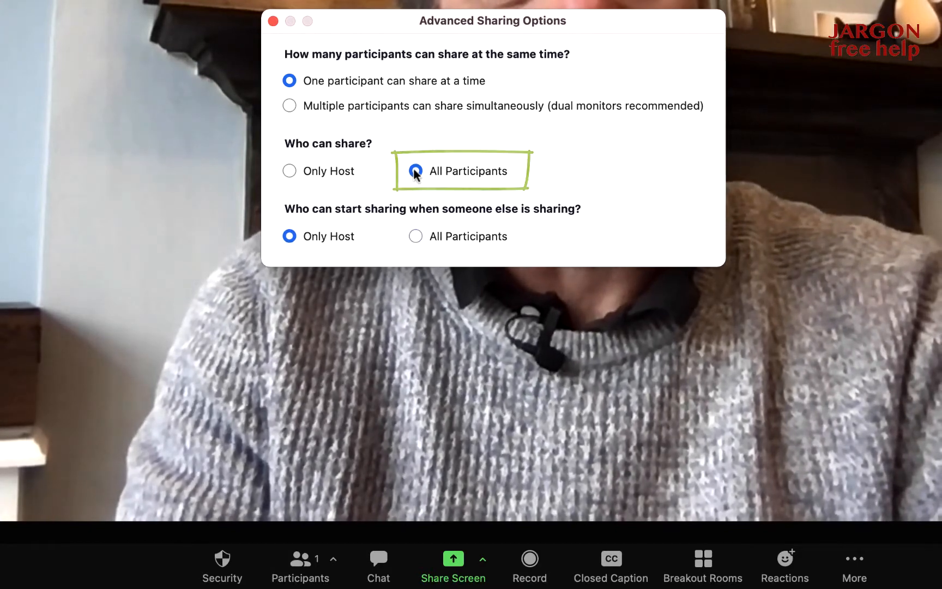
left_click(270, 21)
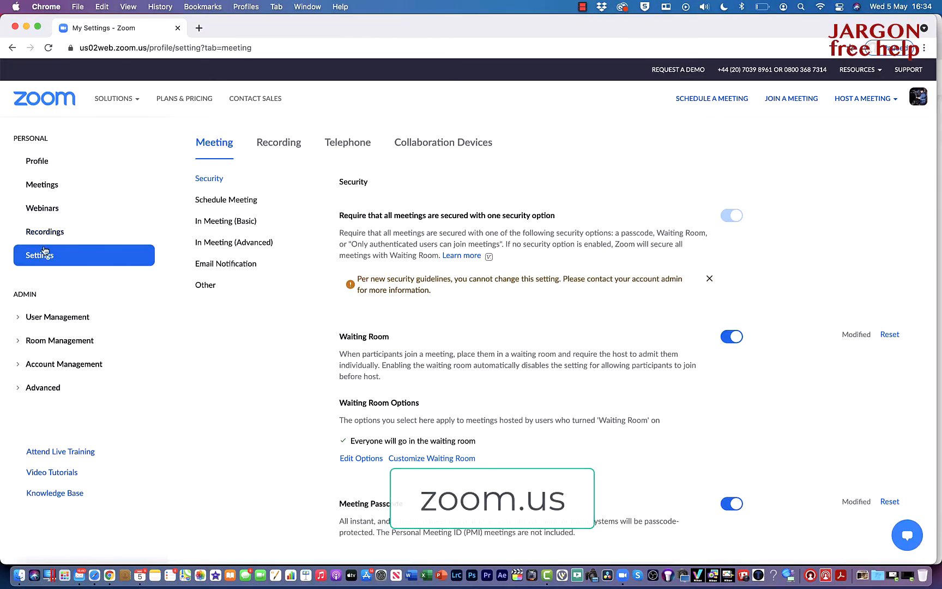
- Open Settings from the zoom.us web portal's left sidebar
left_click(39, 255)
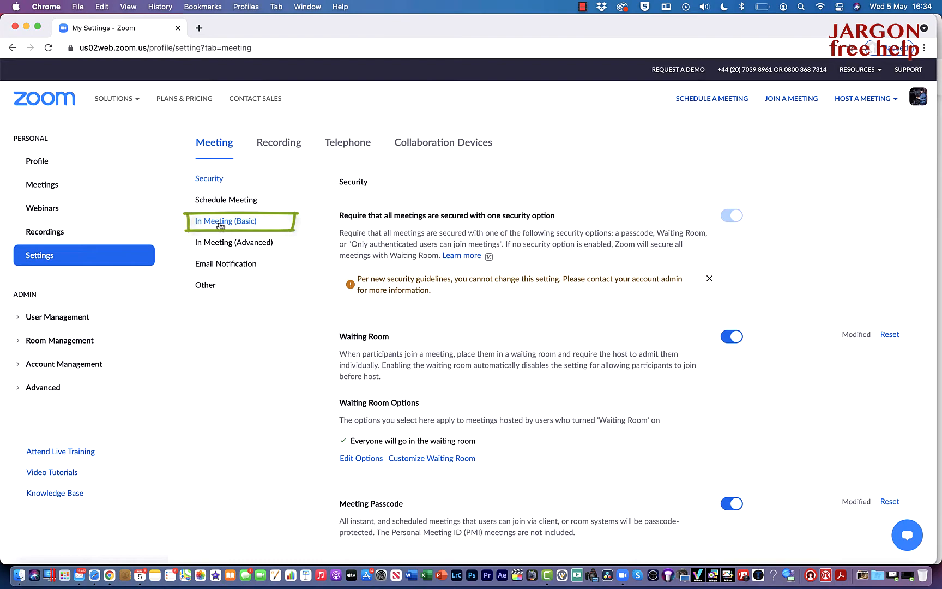
- Bring up the In Meeting (Basic) Screen sharing setting with All Participants allowed to share
scroll("down", 3)
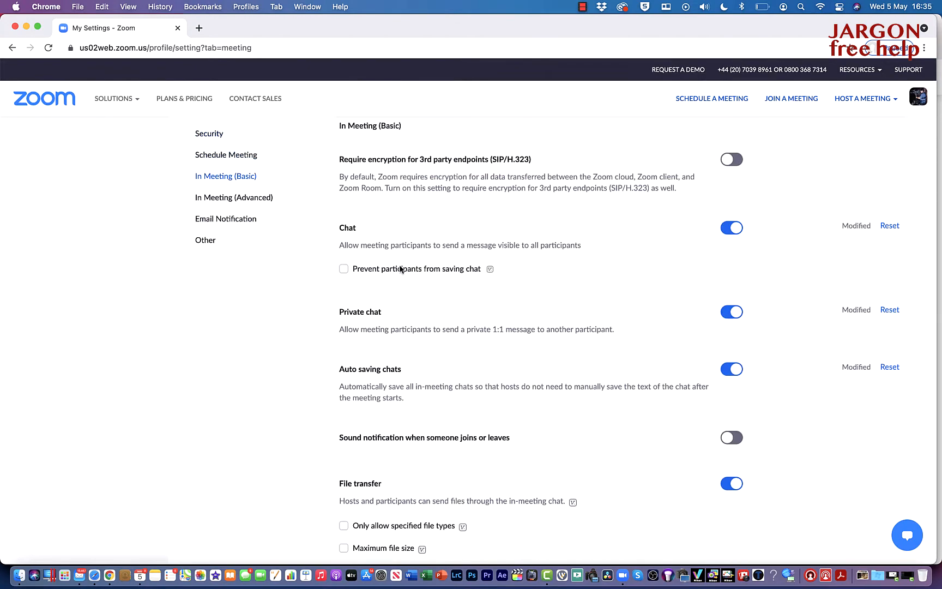
scroll("down", 3)
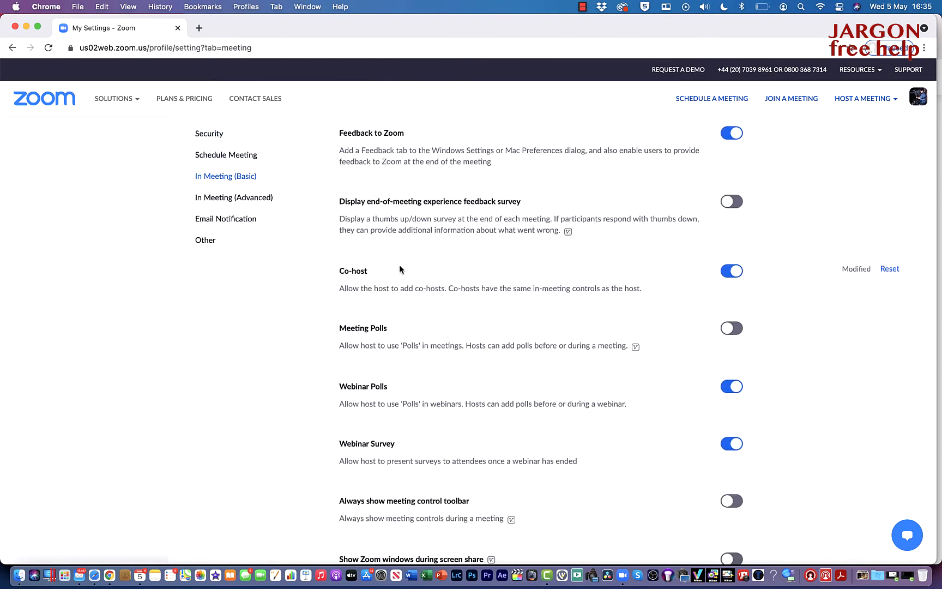
scroll("down", 3)
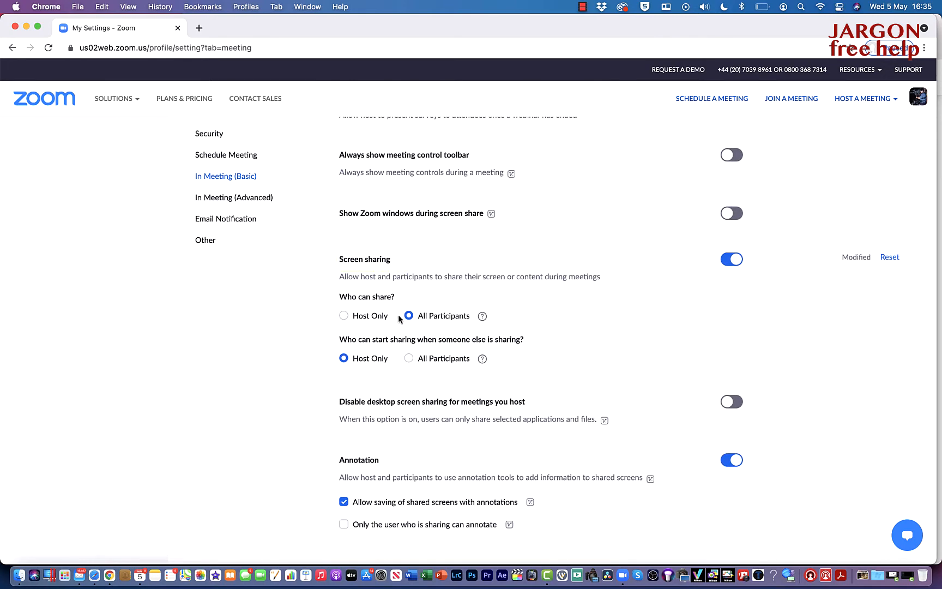
left_click(408, 316)
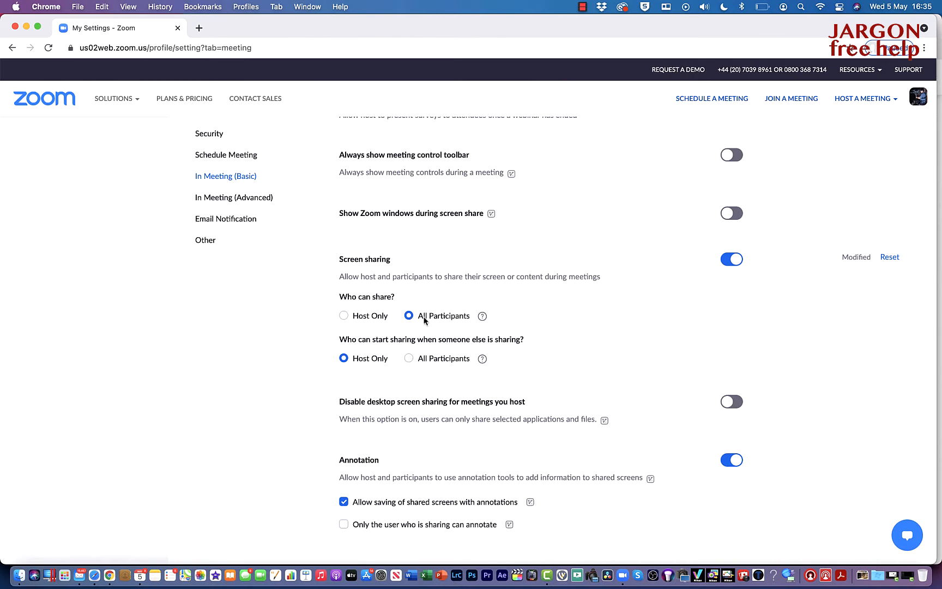
mouse_move(420, 331)
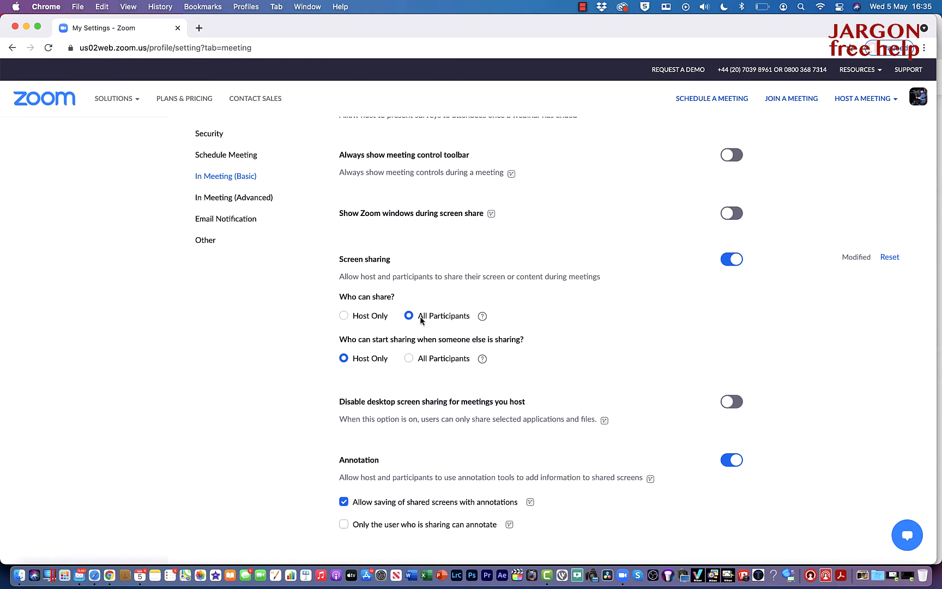
mouse_move(359, 322)
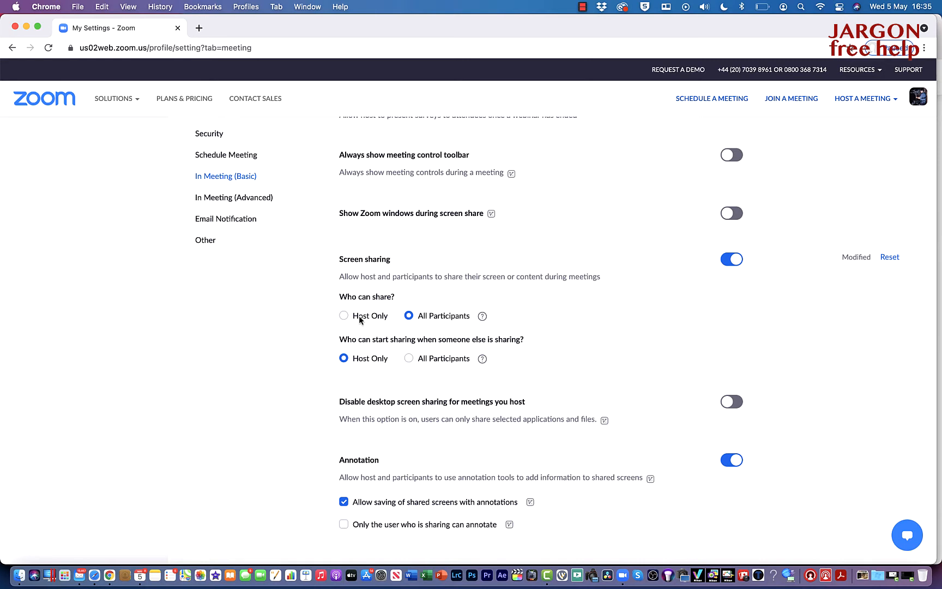
left_click(343, 316)
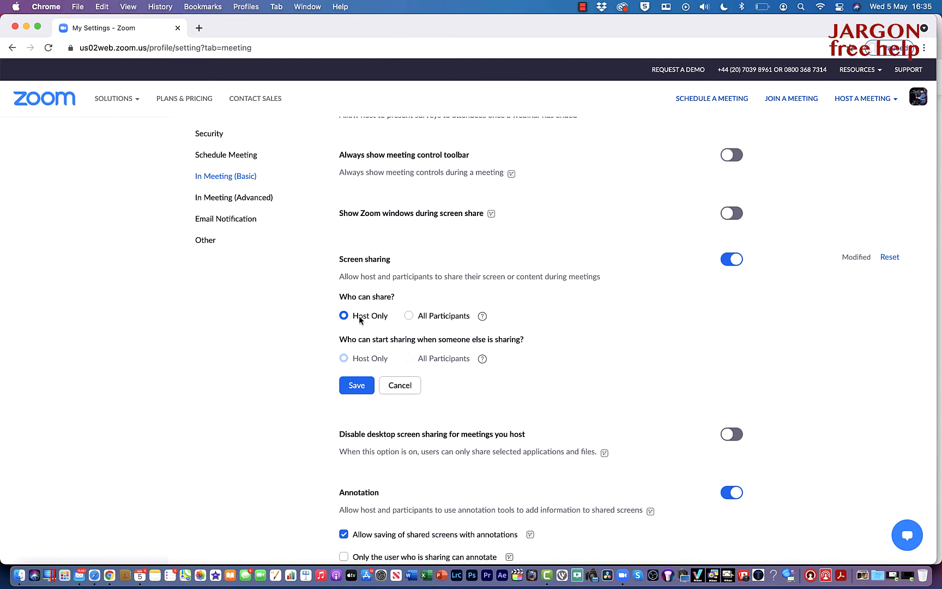
mouse_move(350, 373)
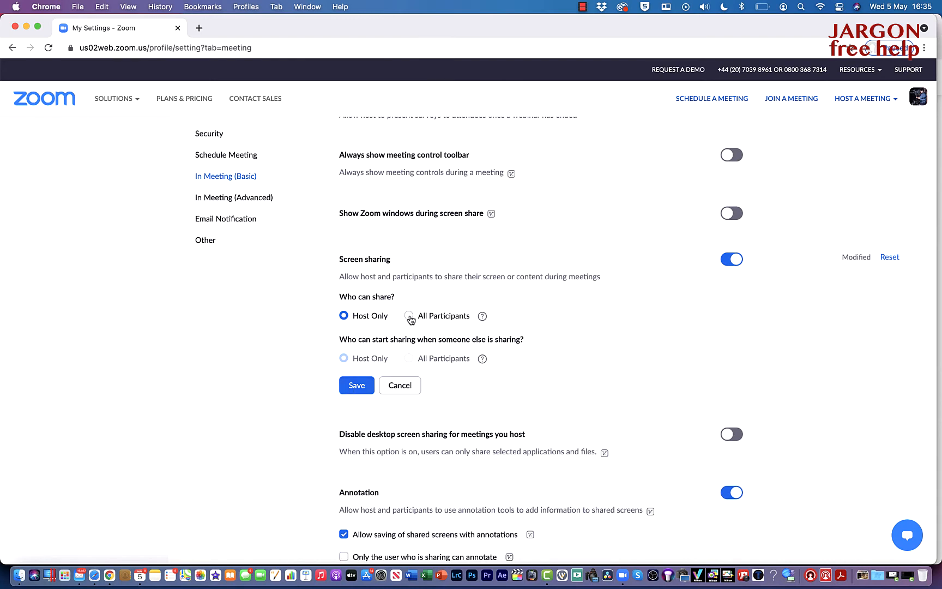
left_click(409, 316)
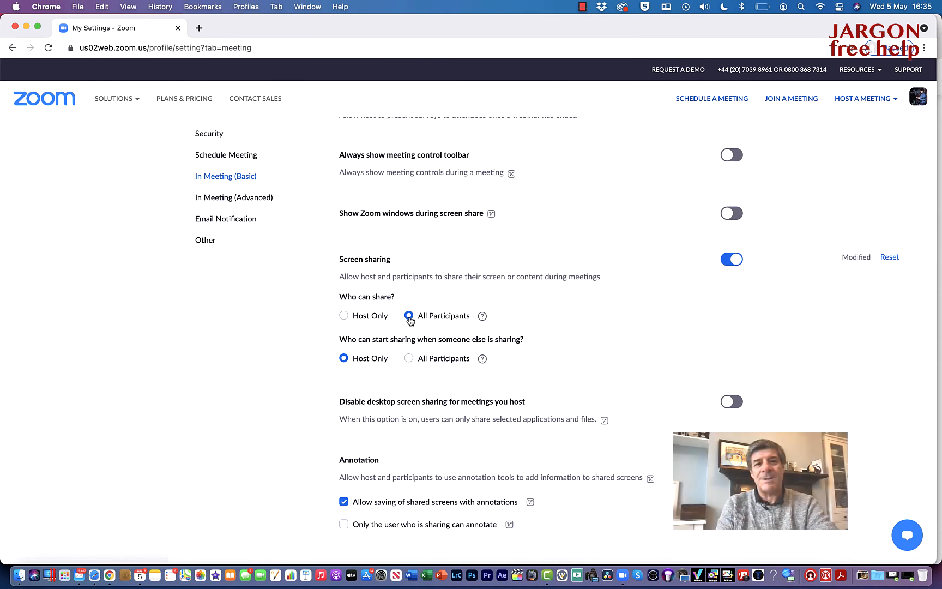